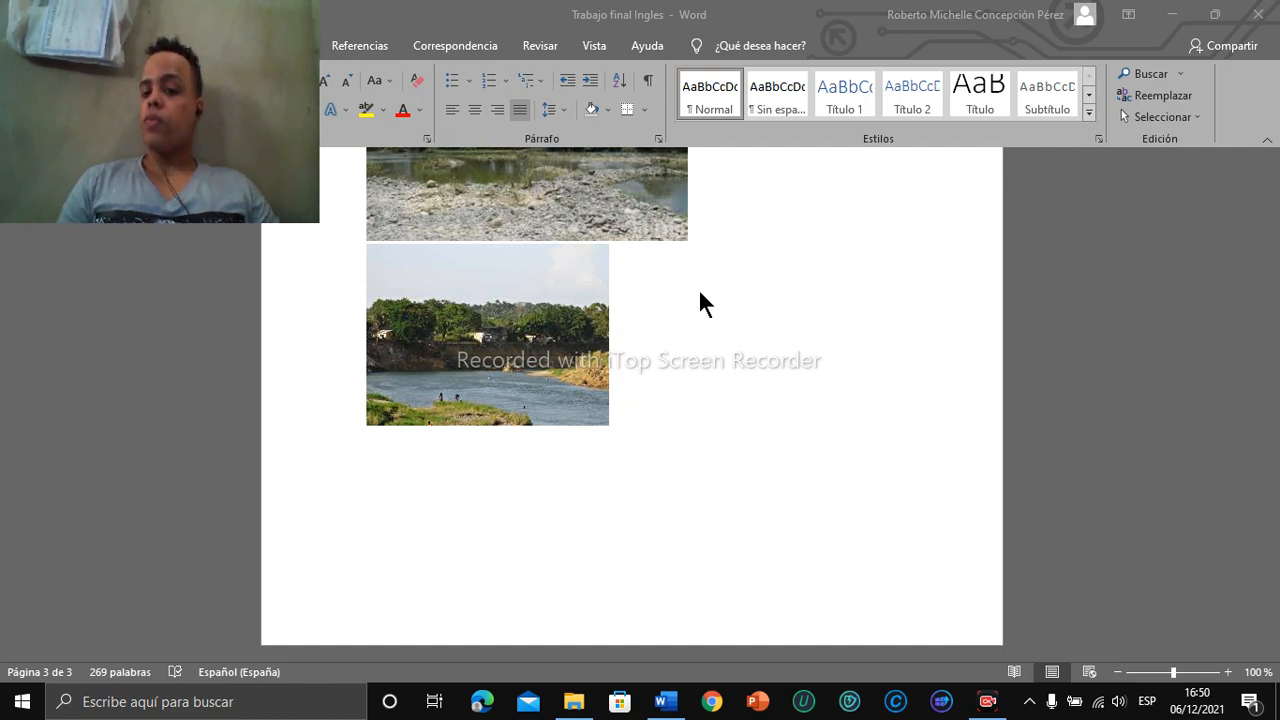
pyautogui.moveTo(1228, 480)
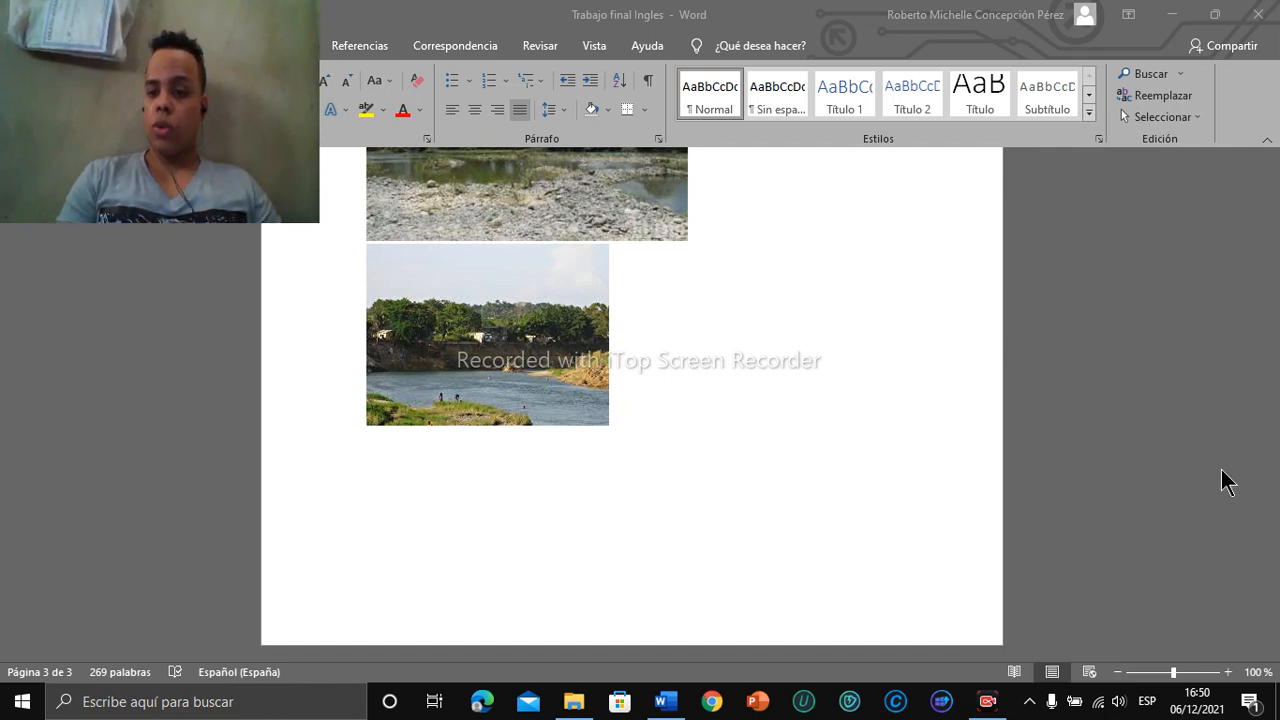